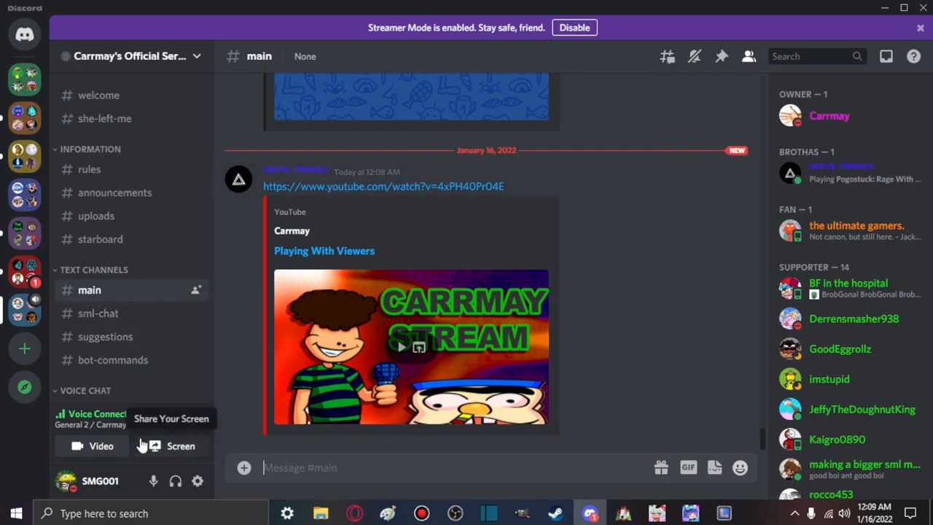
- Follow the Discord link and open Carrmay's "Playing With Viewers" live stream with Top chat alongside
{"action": "left_click", "coordinate": [383, 187]}
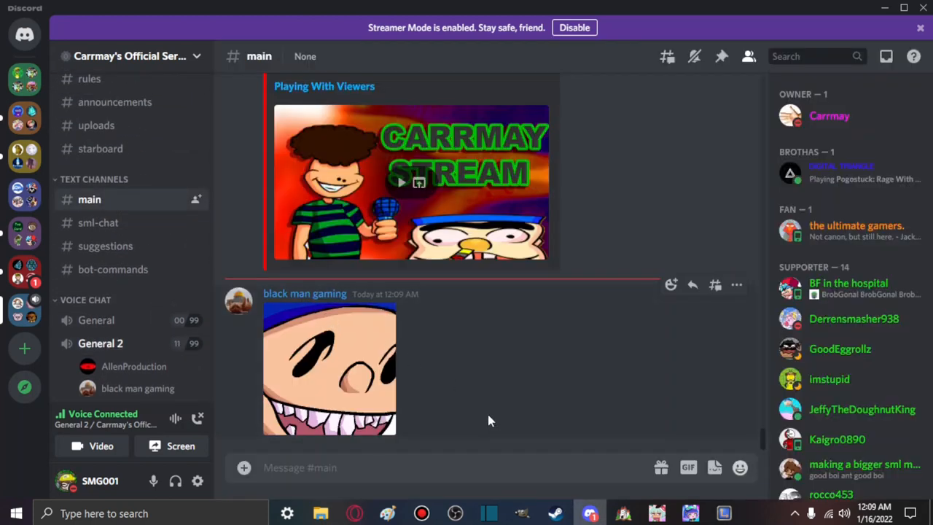
{"action": "mouse_move", "coordinate": [246, 437]}
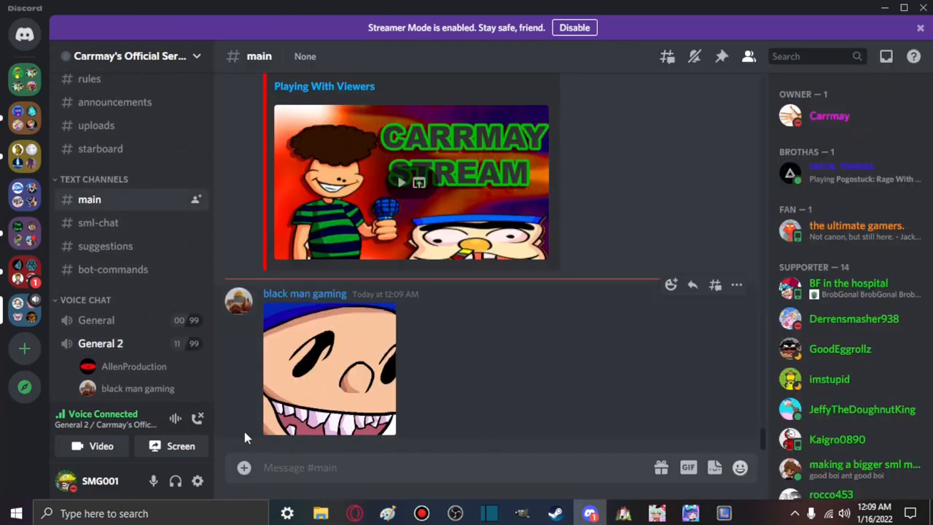
{"action": "left_click", "coordinate": [99, 342]}
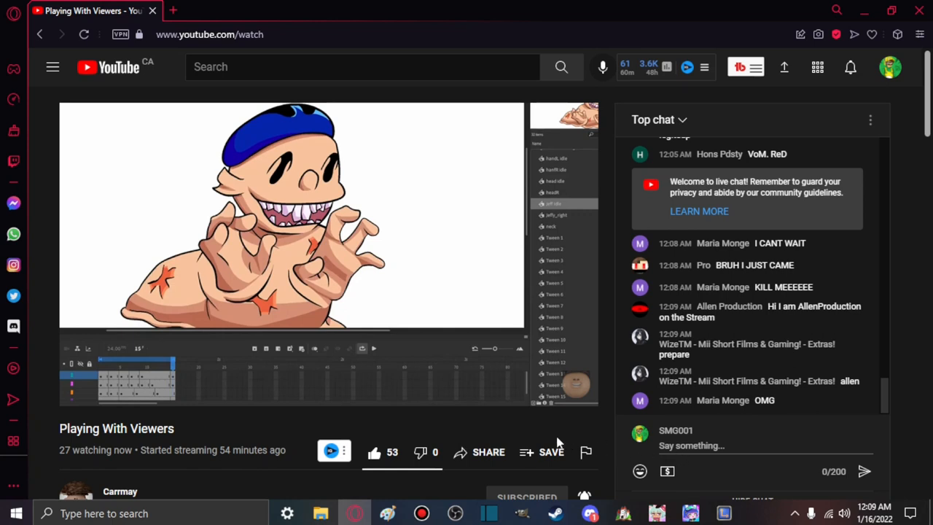
{"action": "mouse_move", "coordinate": [512, 430]}
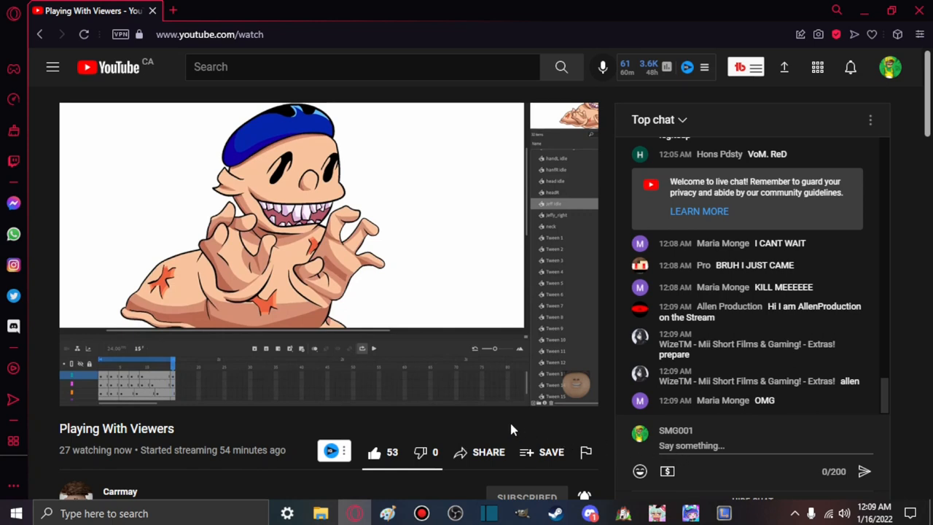